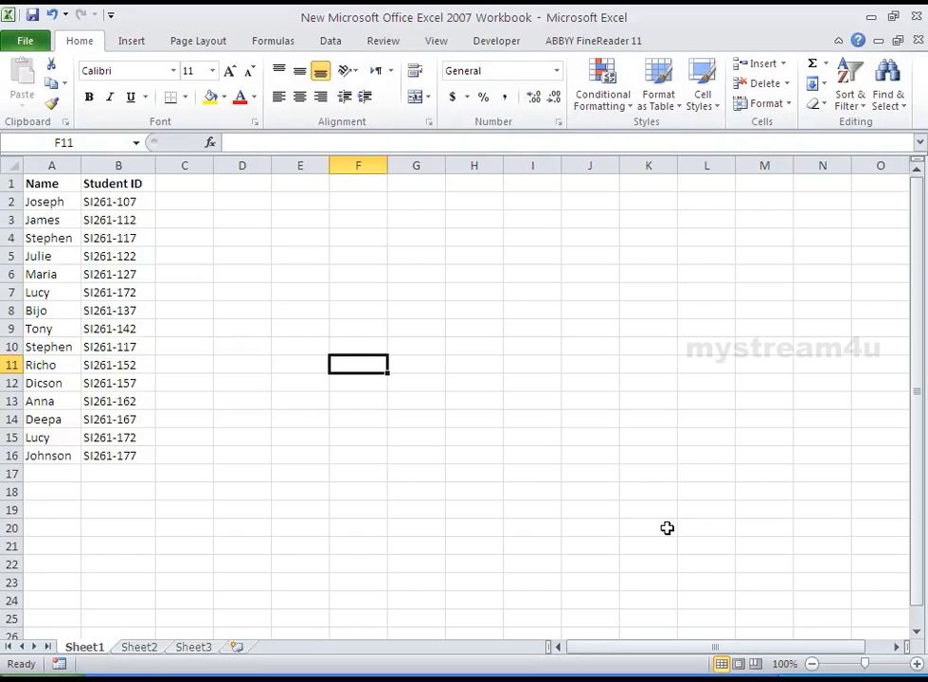
{"action": "mouse_move", "coordinate": [332, 332]}
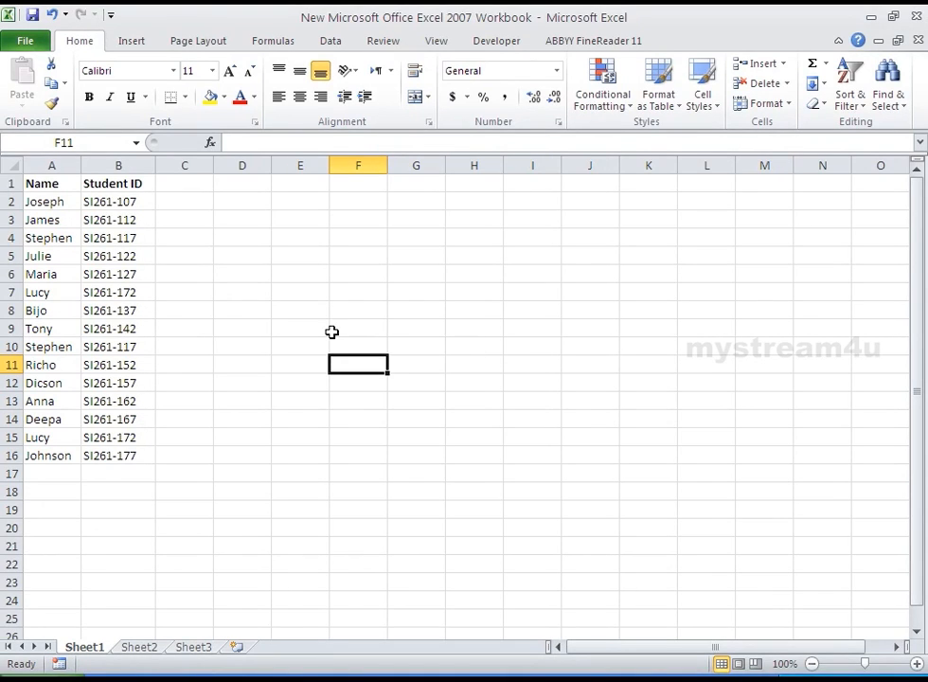
Step: Select the Name and Student ID list in cells A1:B16
{"action": "left_click", "coordinate": [51, 182]}
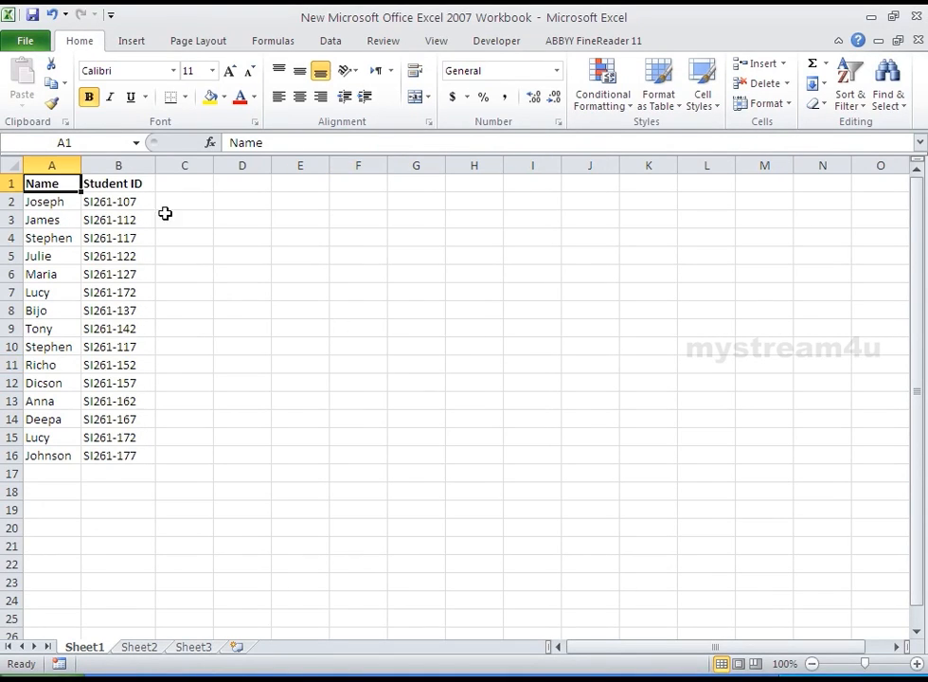
{"action": "left_click", "coordinate": [358, 273]}
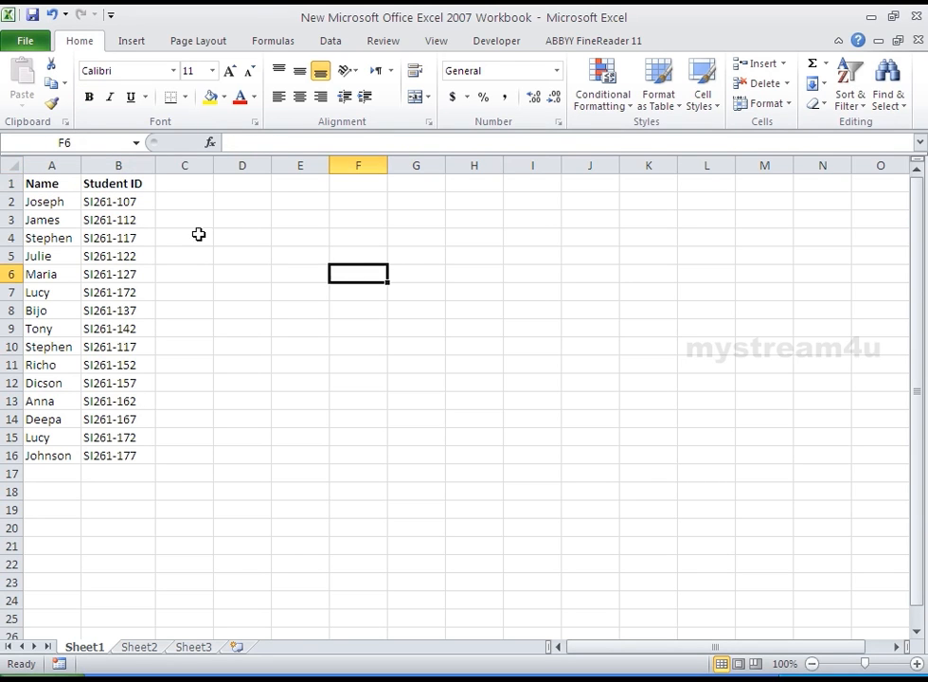
{"action": "left_click_drag", "start_coordinate": [51, 182], "coordinate": [51, 454]}
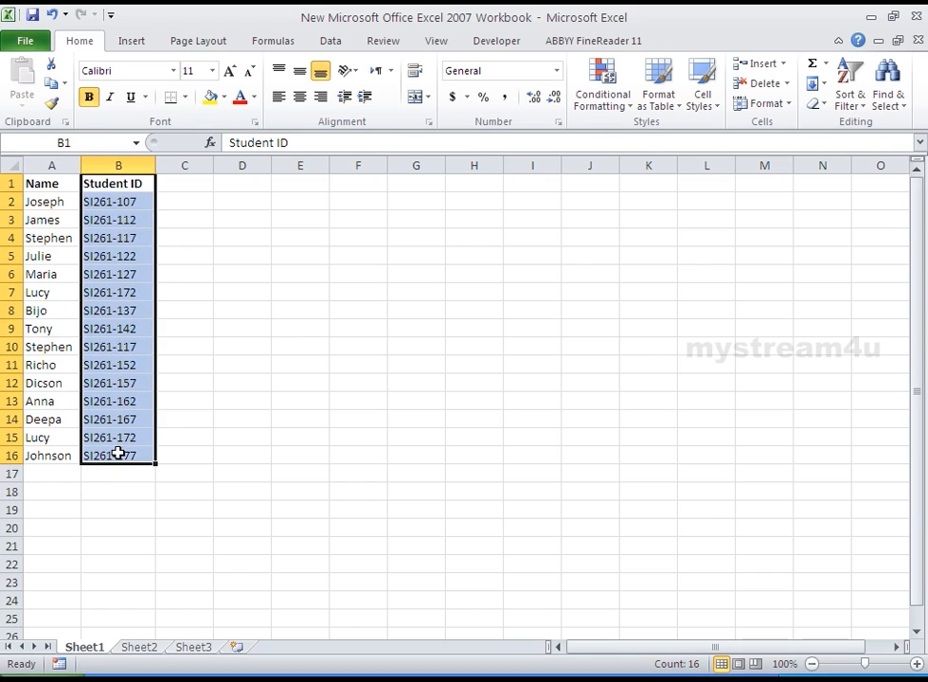
{"action": "left_click", "coordinate": [242, 402]}
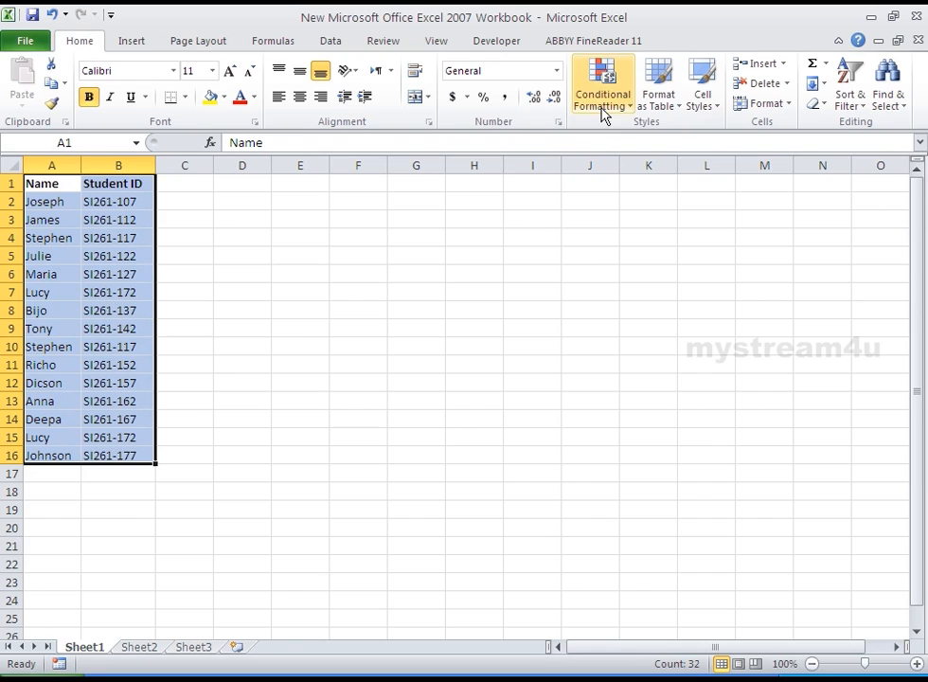
Step: Show the Highlight Cells Rules choices under Conditional Formatting
{"action": "left_click", "coordinate": [602, 83]}
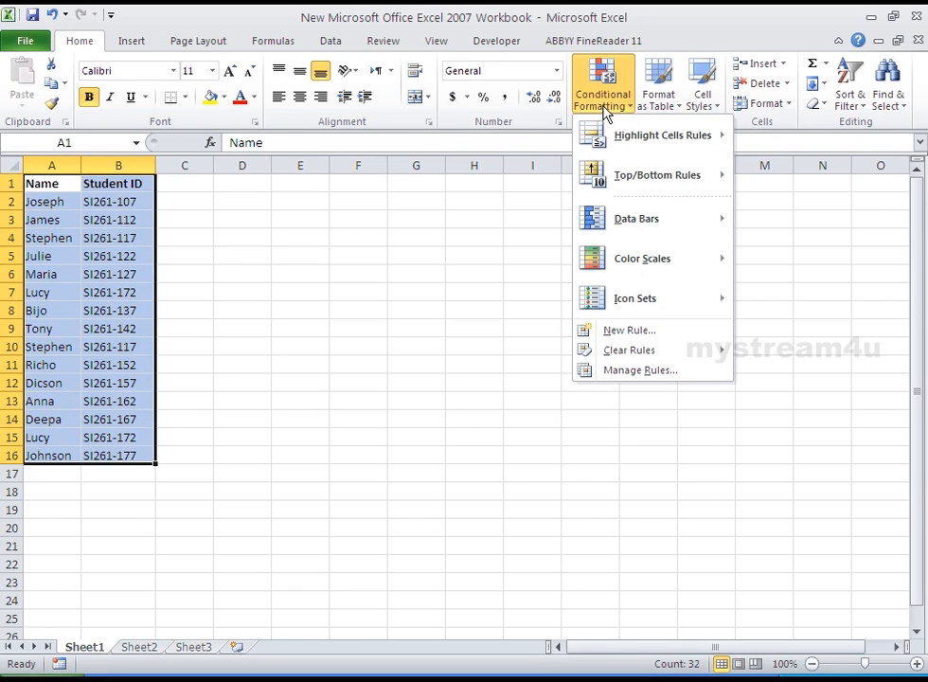
{"action": "mouse_move", "coordinate": [663, 136]}
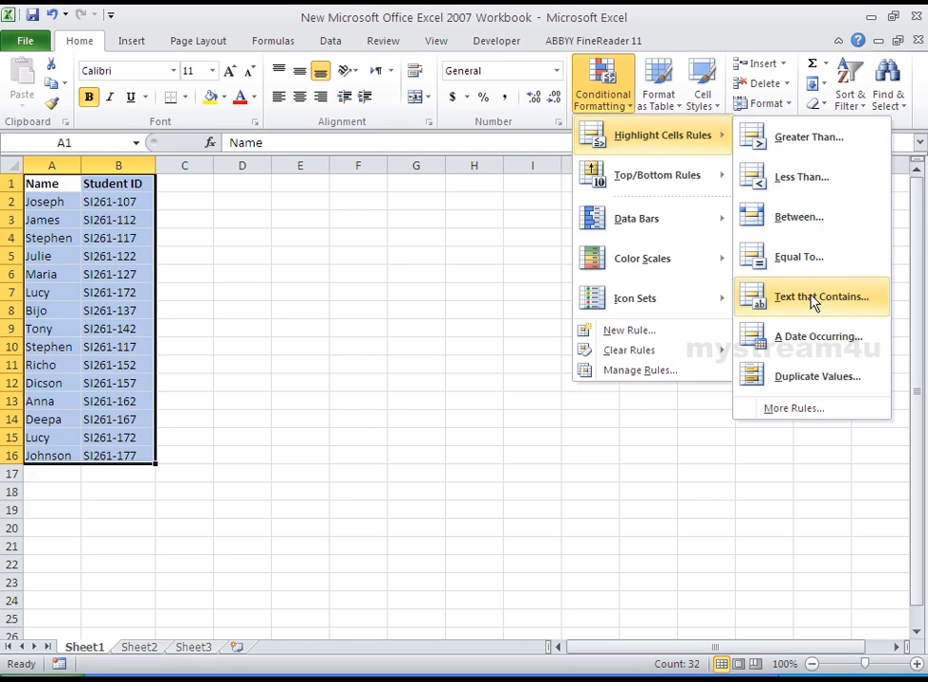
Step: Start a Duplicate Values rule and preview the Stephen and Lucy duplicates in Red Text
{"action": "left_click", "coordinate": [817, 375]}
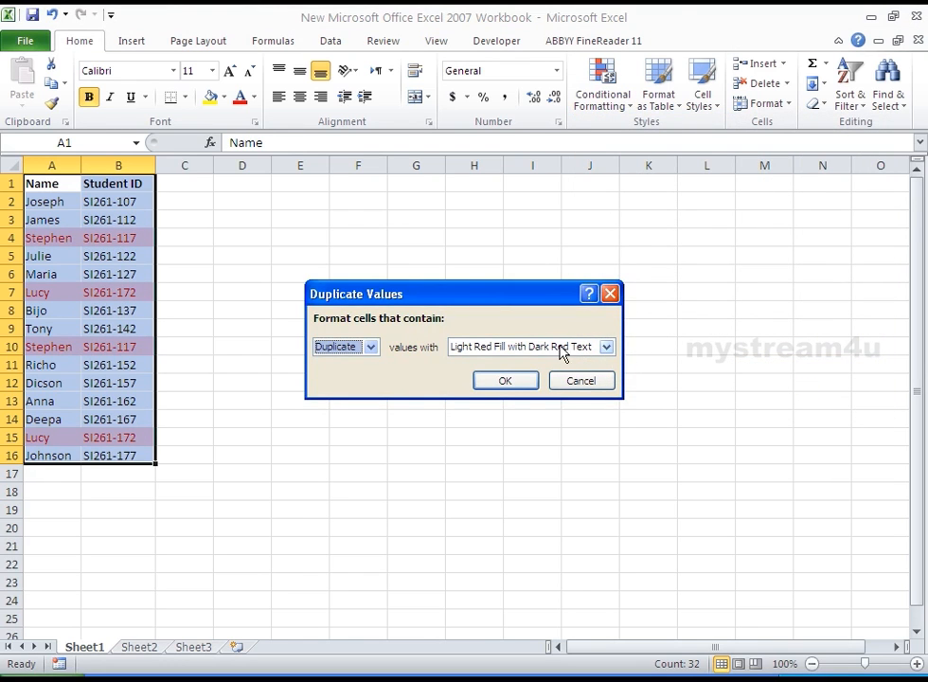
{"action": "mouse_move", "coordinate": [113, 392]}
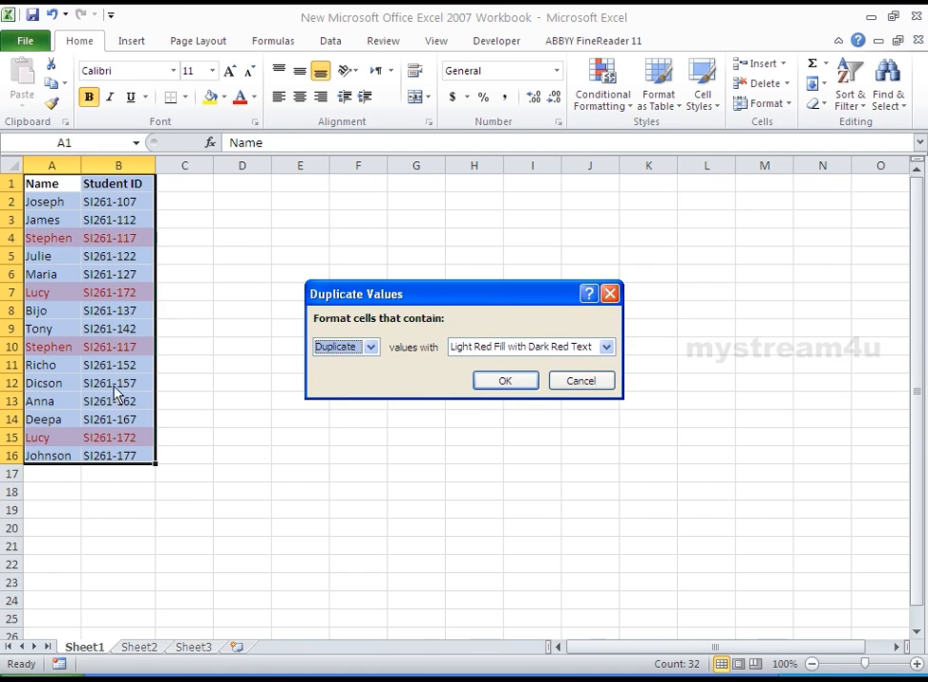
{"action": "mouse_move", "coordinate": [530, 357]}
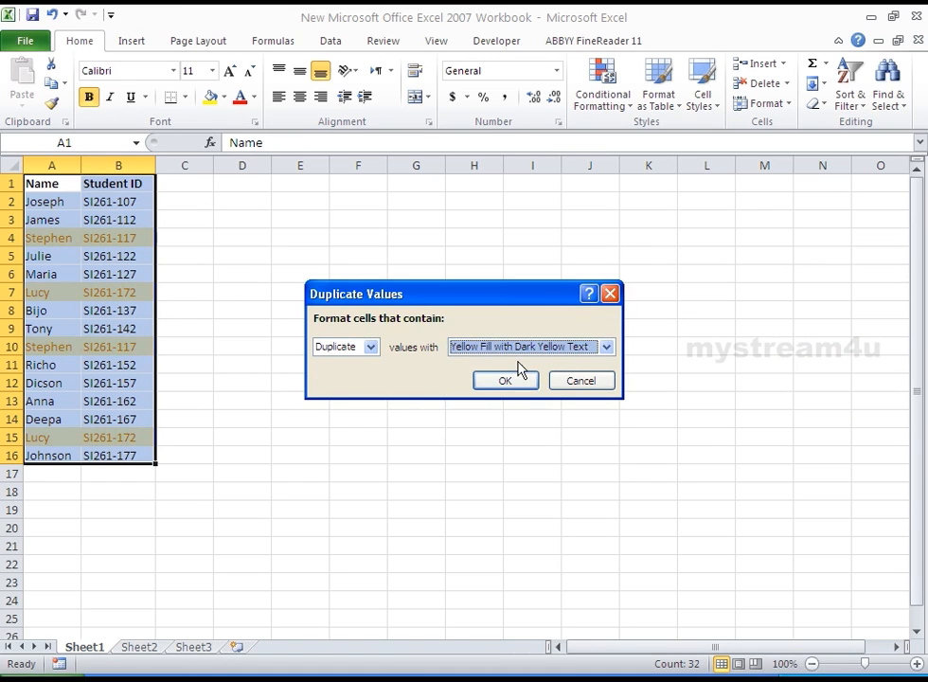
{"action": "left_click", "coordinate": [606, 344]}
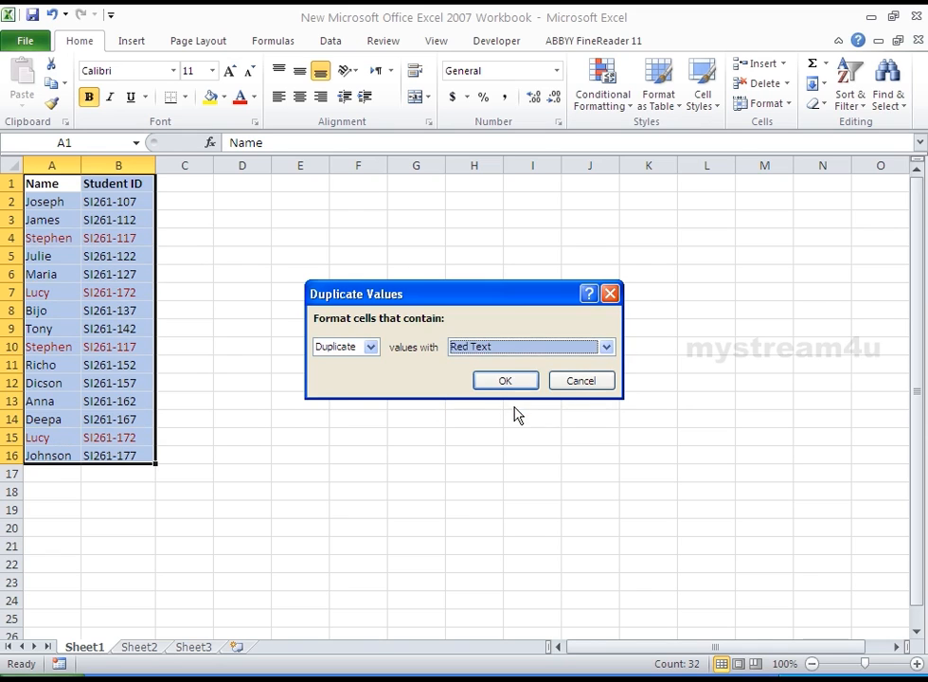
{"action": "left_click", "coordinate": [604, 346]}
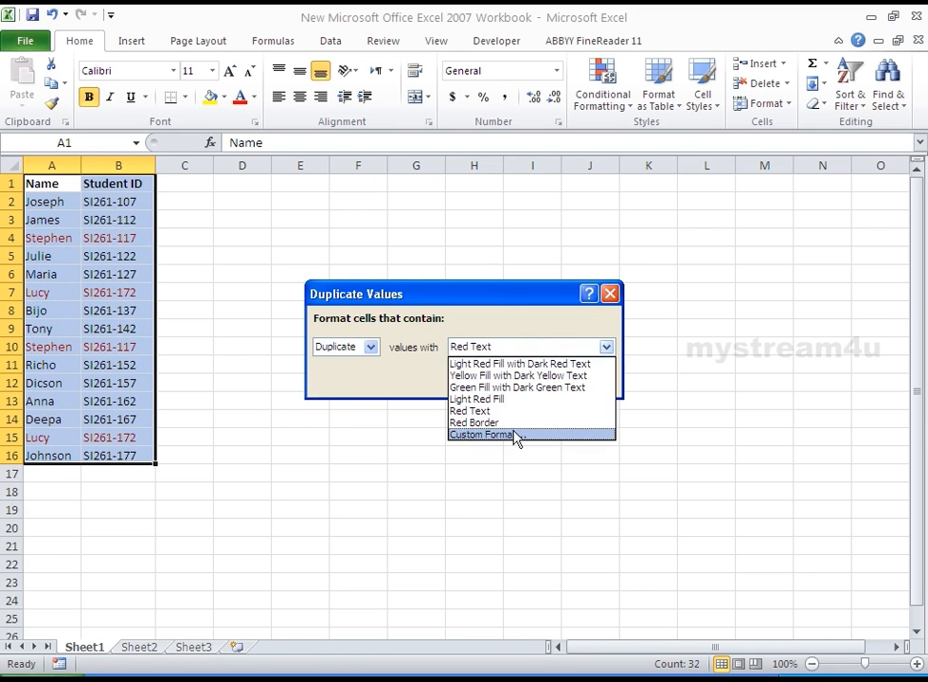
Step: View Custom Format, dismiss it, and return to Light Red Fill with Dark Red Text
{"action": "left_click", "coordinate": [483, 433]}
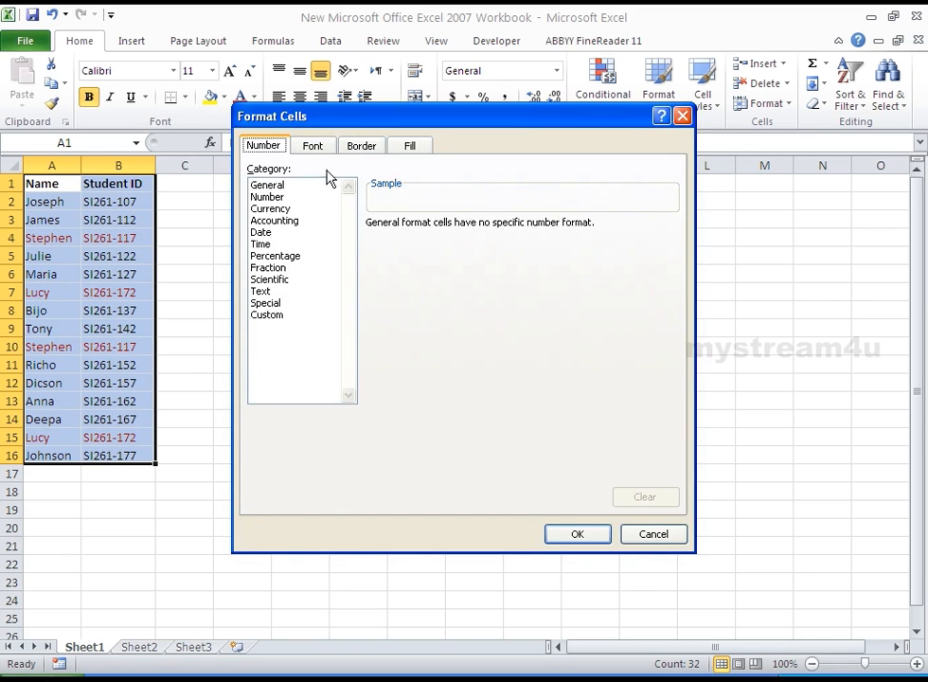
{"action": "left_click", "coordinate": [409, 144]}
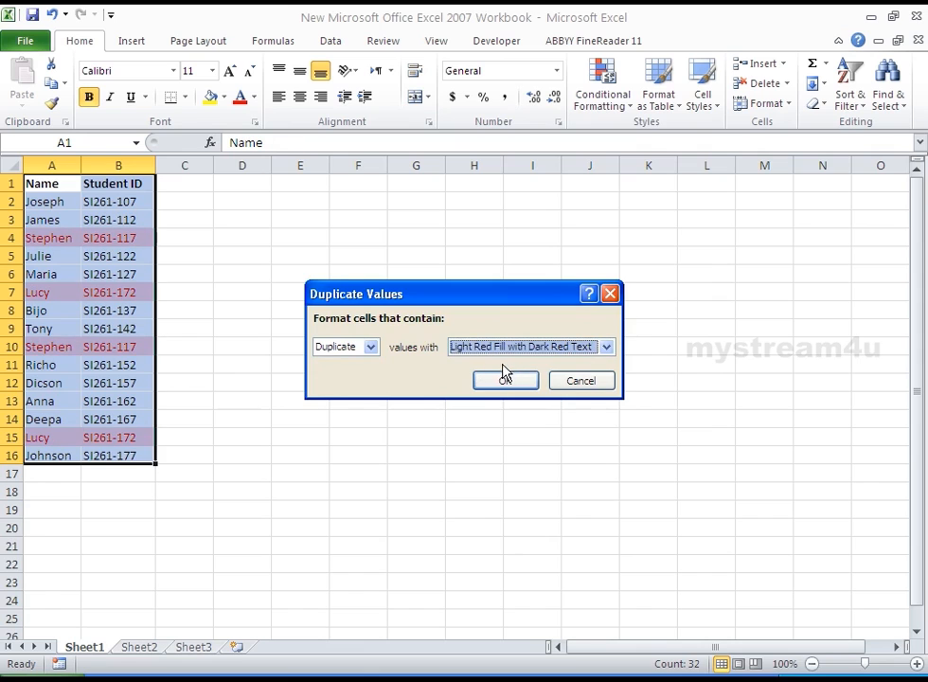
{"action": "left_click", "coordinate": [369, 345]}
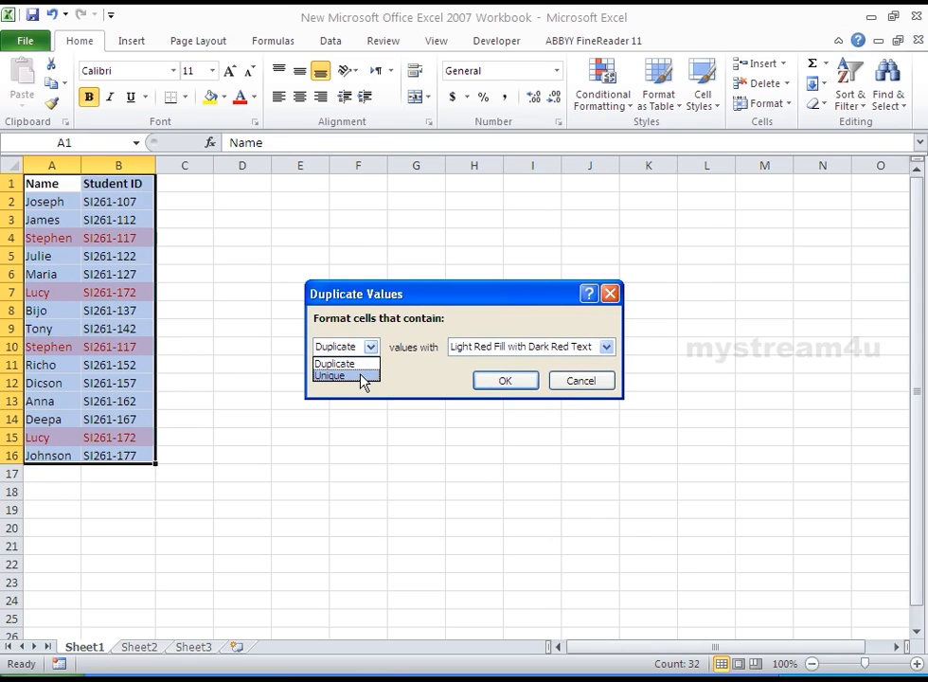
{"action": "left_click", "coordinate": [330, 375]}
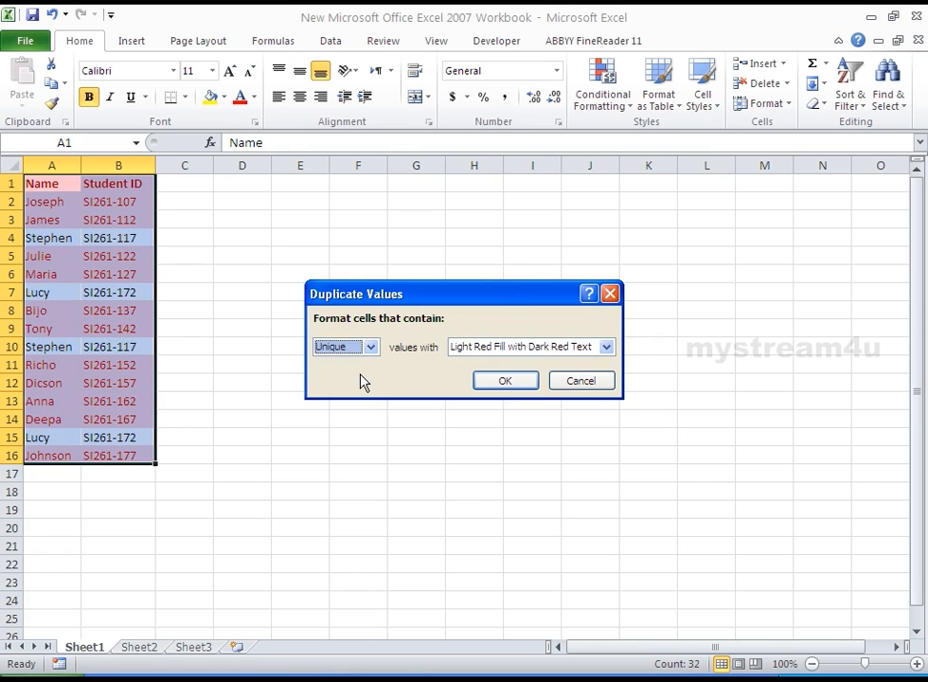
{"action": "left_click", "coordinate": [367, 345]}
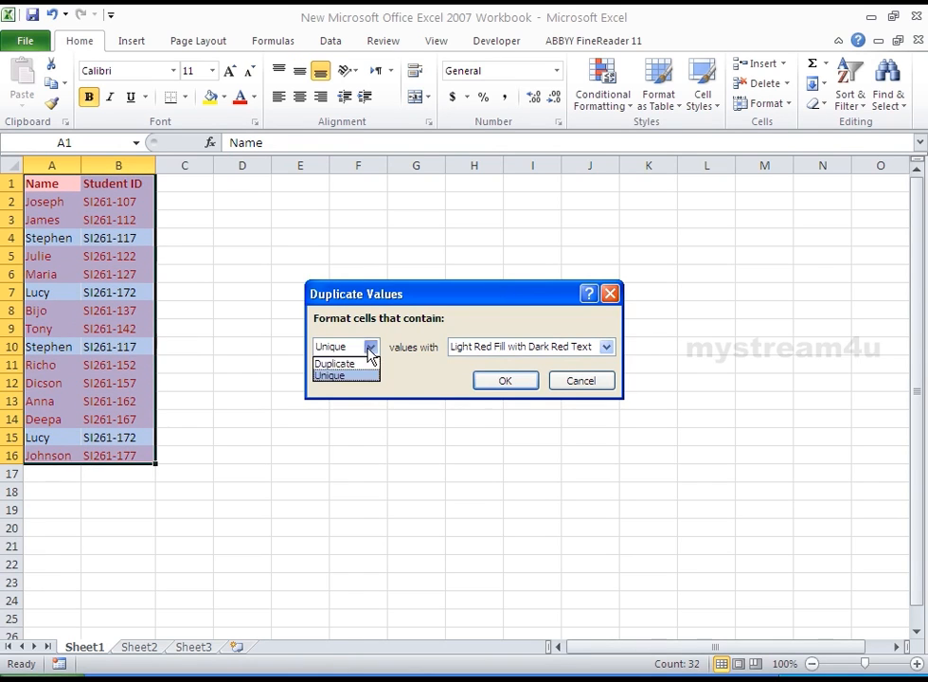
{"action": "left_click", "coordinate": [333, 364]}
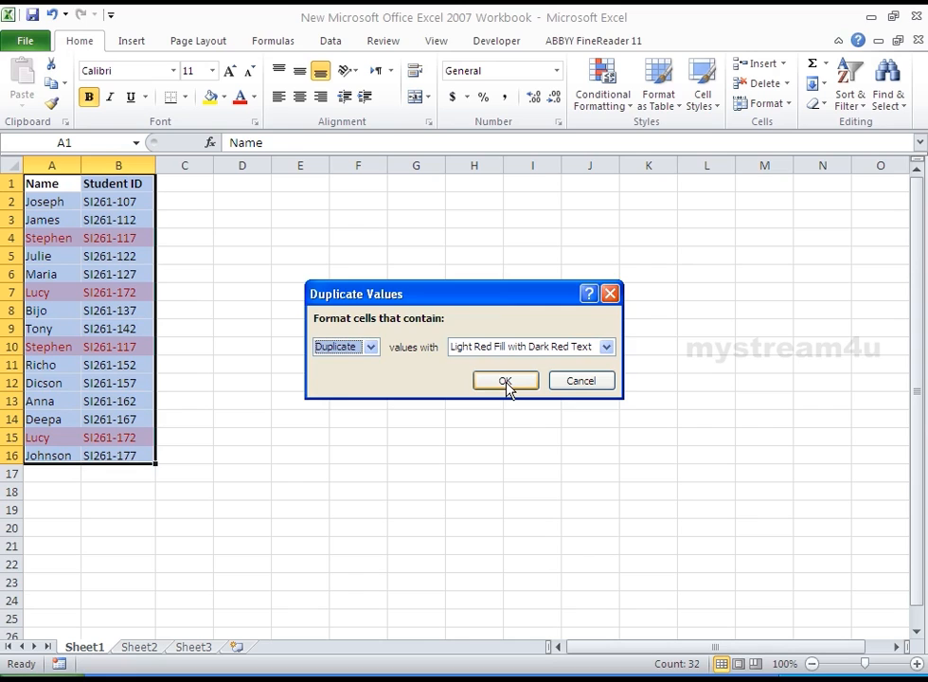
Step: Apply the rule so Stephen SI261-117 and Lucy SI261-172 rows show light red with dark red text
{"action": "left_click", "coordinate": [504, 379]}
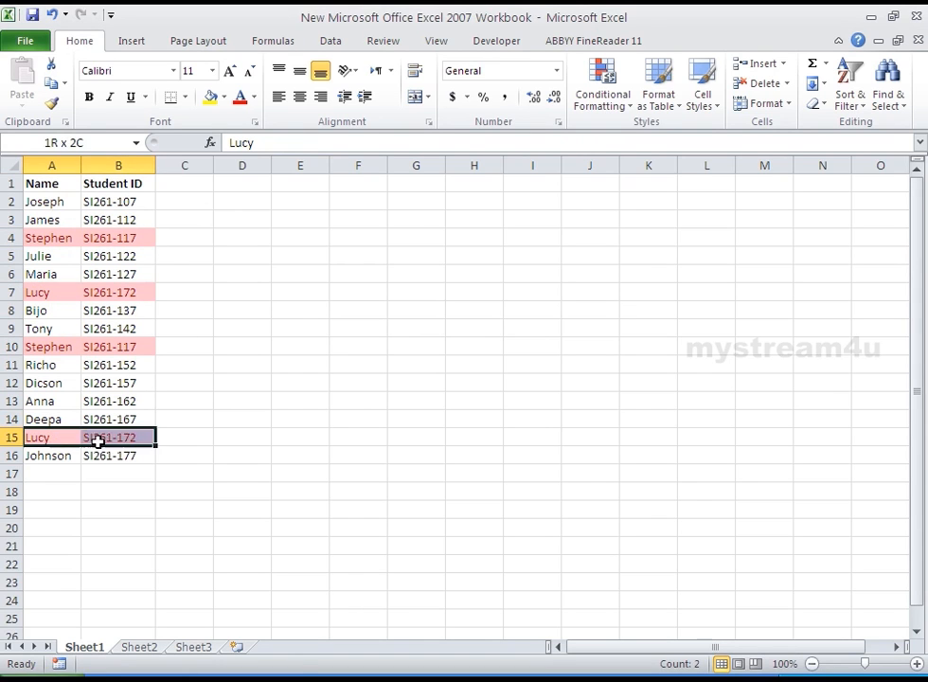
{"action": "left_click", "coordinate": [299, 363]}
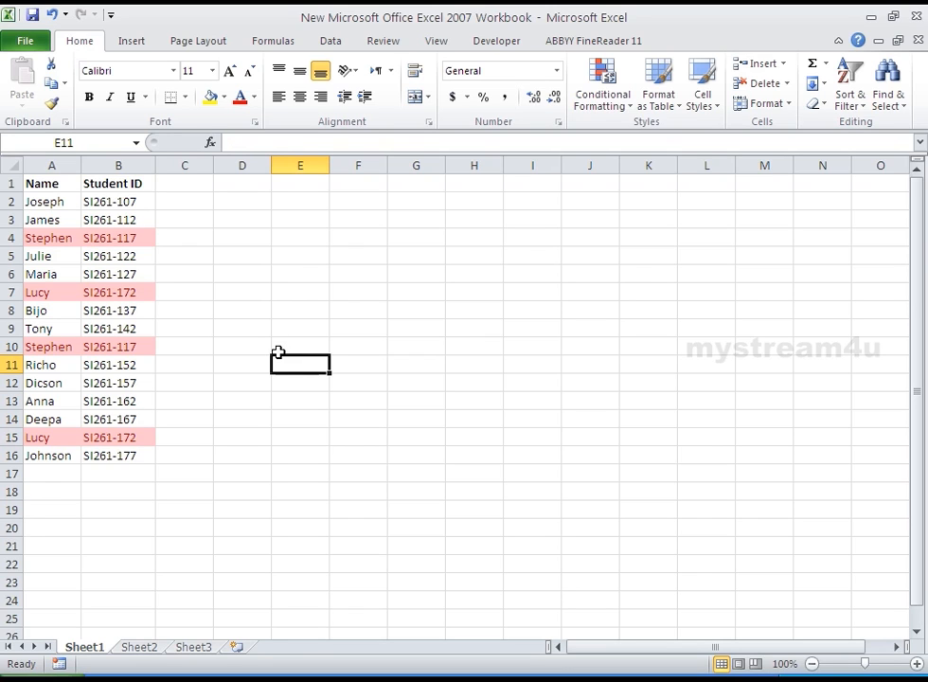
{"action": "mouse_move", "coordinate": [386, 299]}
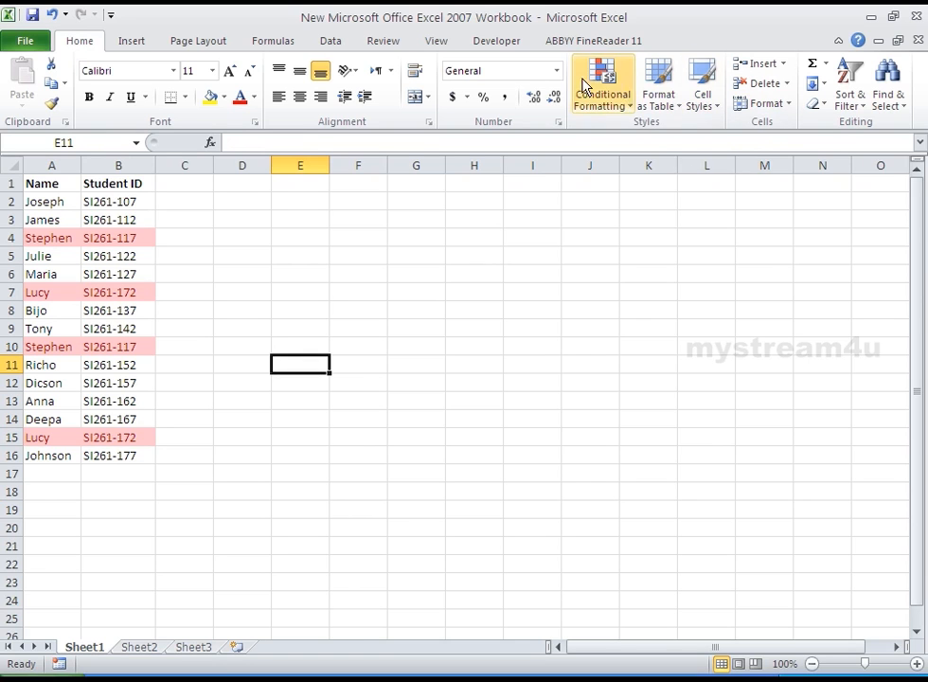
Step: Clear conditional formatting rules from the entire sheet, removing all highlighting
{"action": "left_click", "coordinate": [602, 83]}
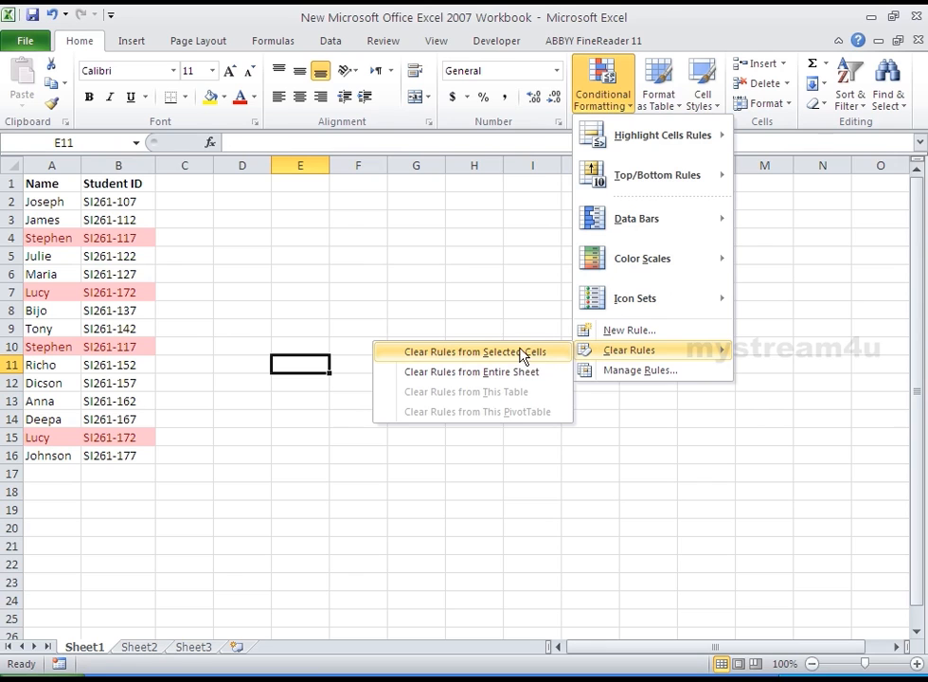
{"action": "mouse_move", "coordinate": [511, 371]}
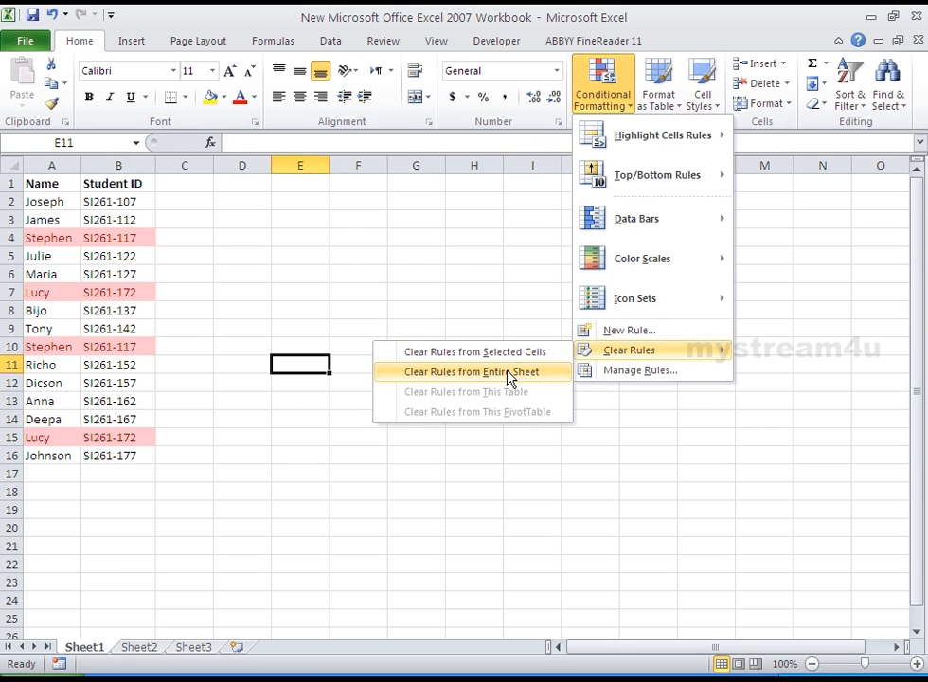
{"action": "left_click", "coordinate": [475, 371]}
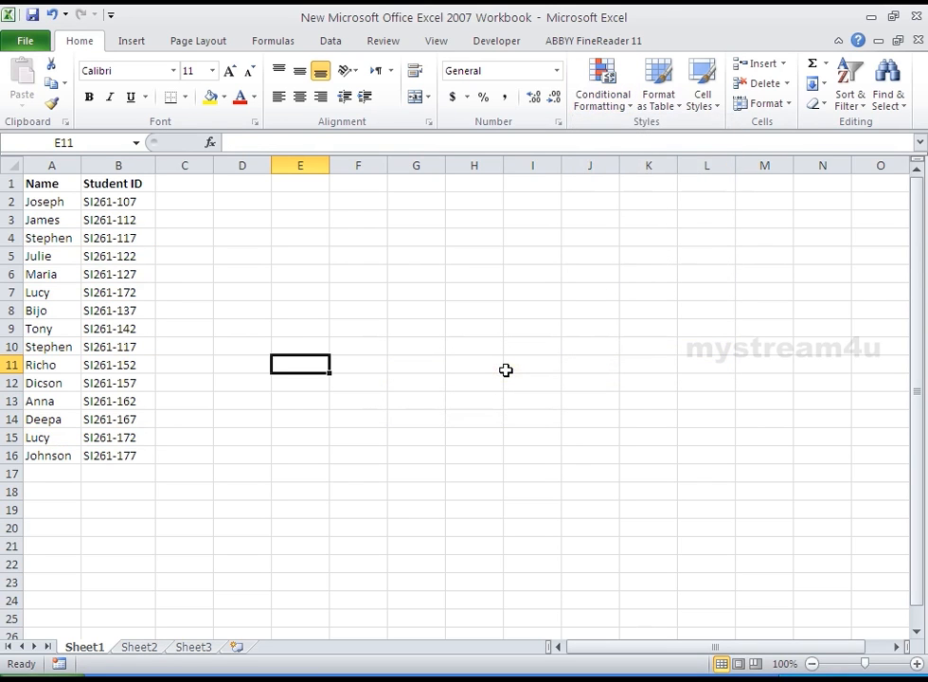
{"action": "left_click", "coordinate": [532, 363]}
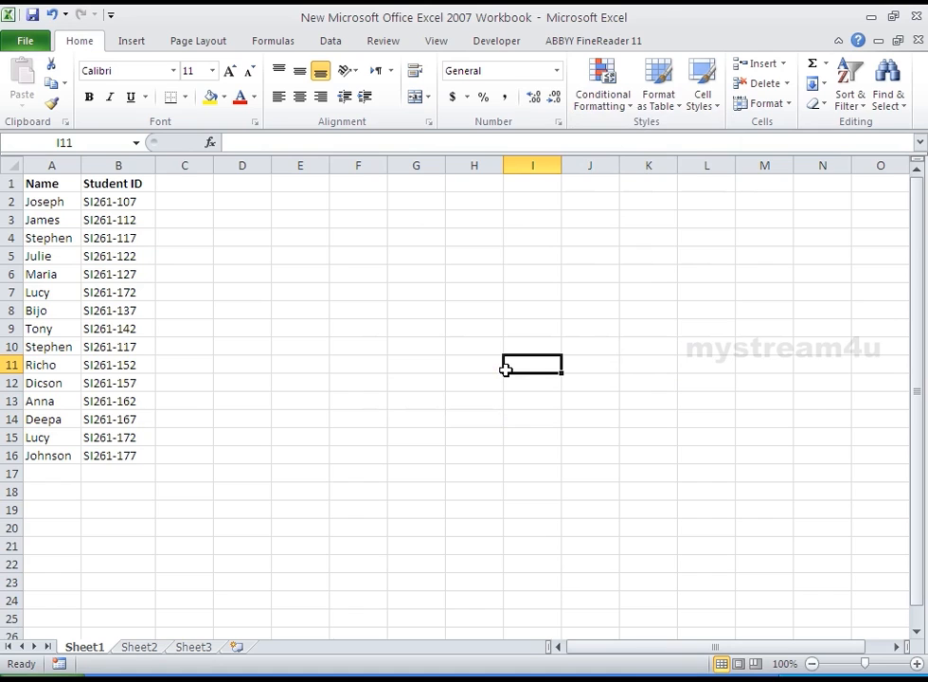